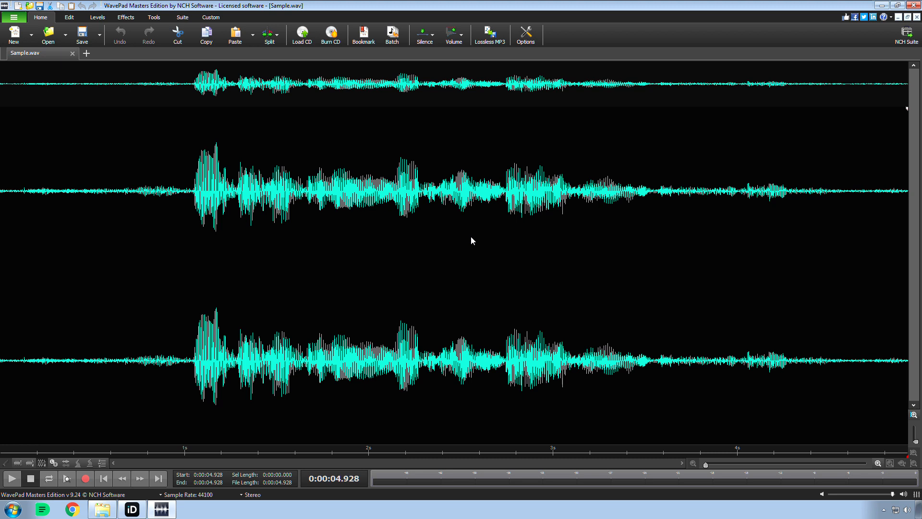
mouse_move(468, 243)
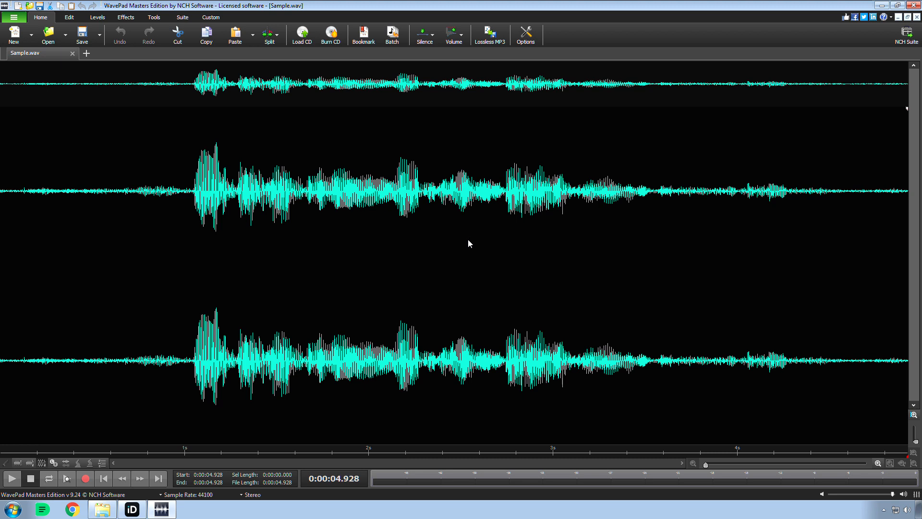
mouse_move(103, 477)
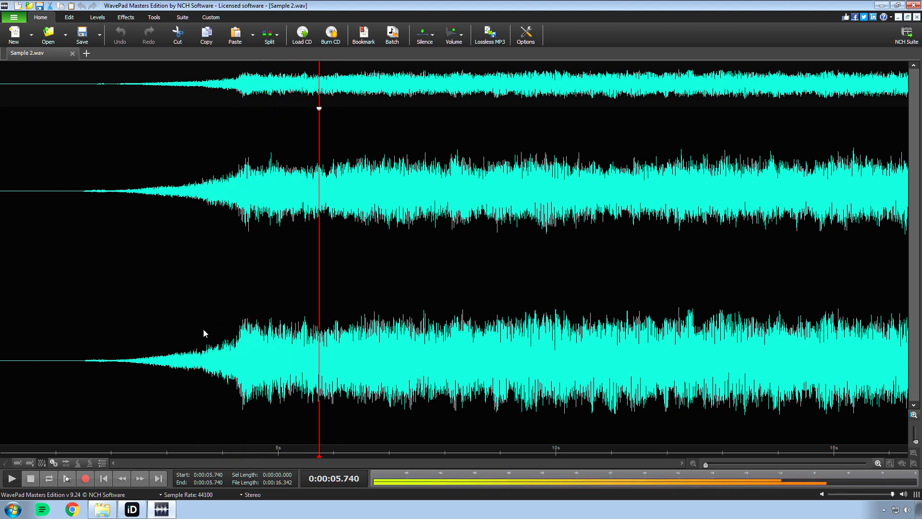
- Stop the corrupted Sample 2.wav rip at about 6.65 seconds, then start playback again
left_click(203, 329)
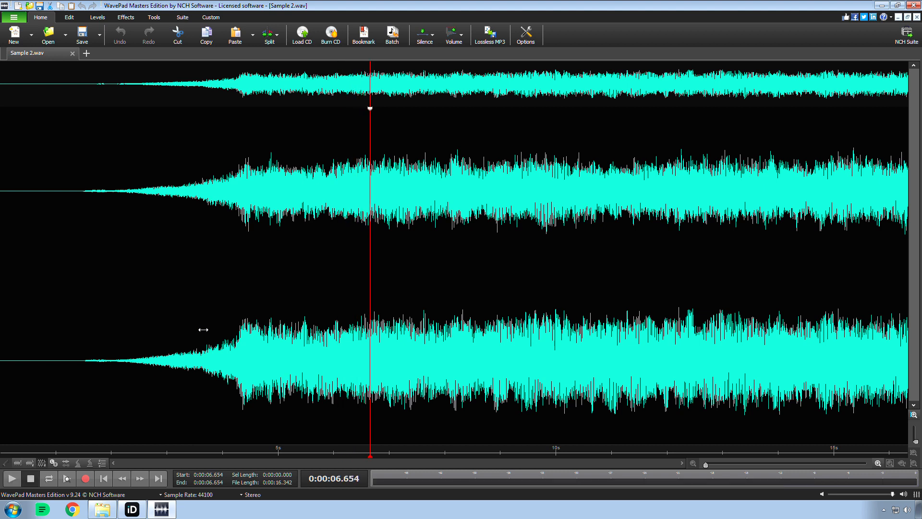
mouse_move(203, 333)
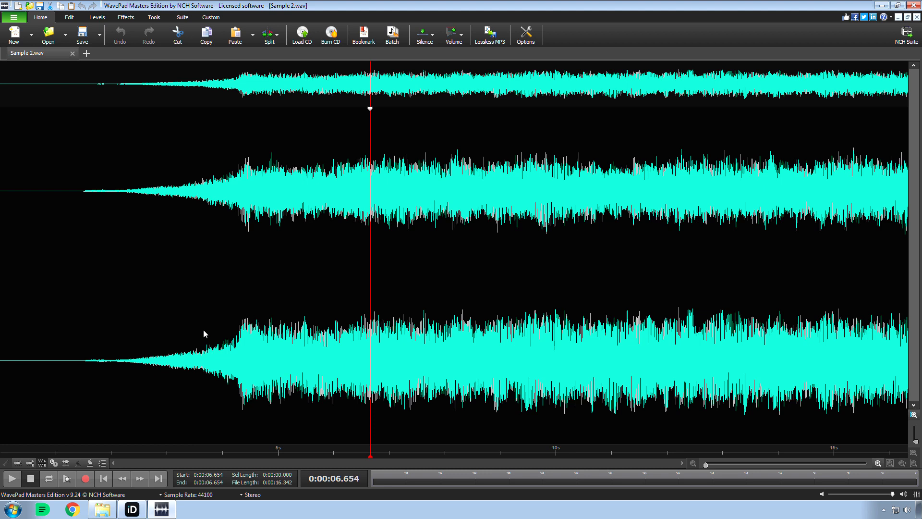
left_click(11, 477)
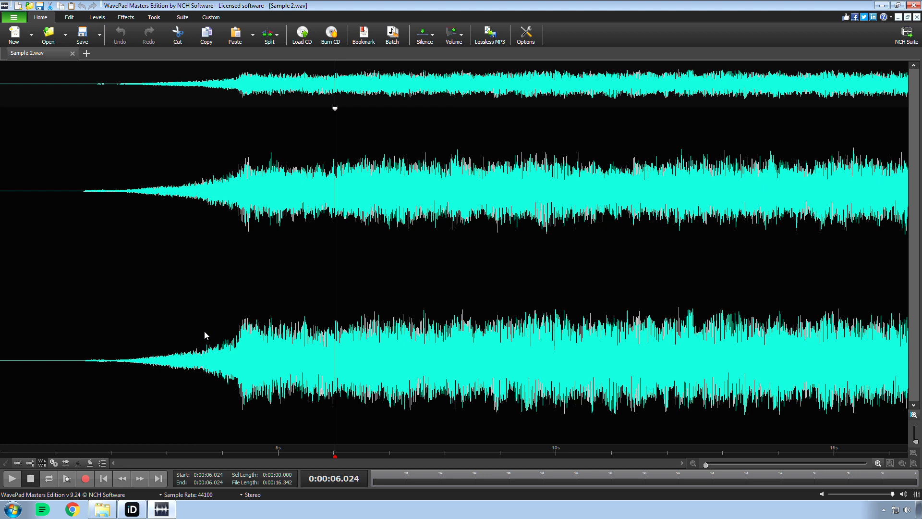
mouse_move(201, 339)
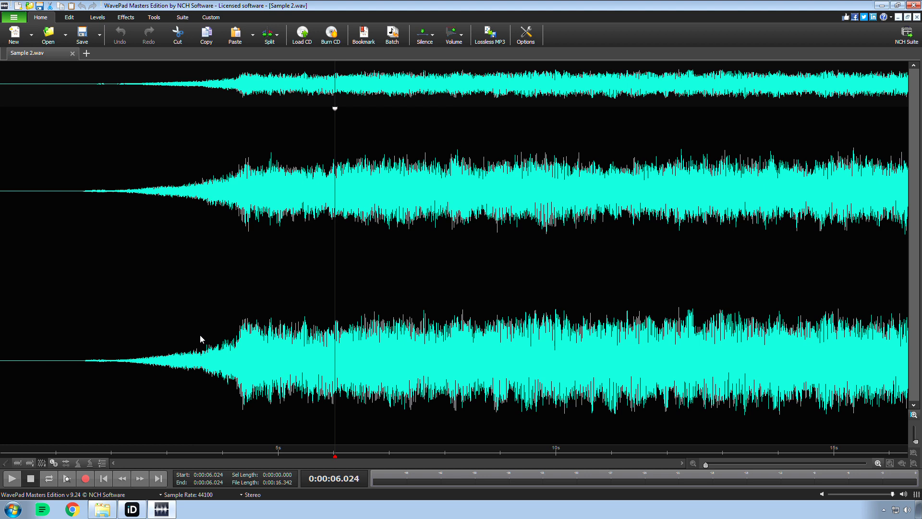